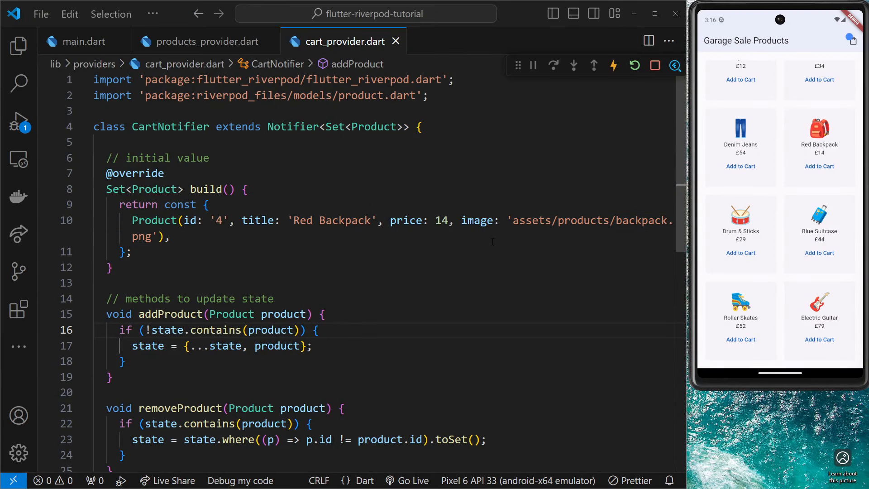
Delete the cartNotifierProvider NotifierProvider block below the CartNotifier class
scroll(down, 3)
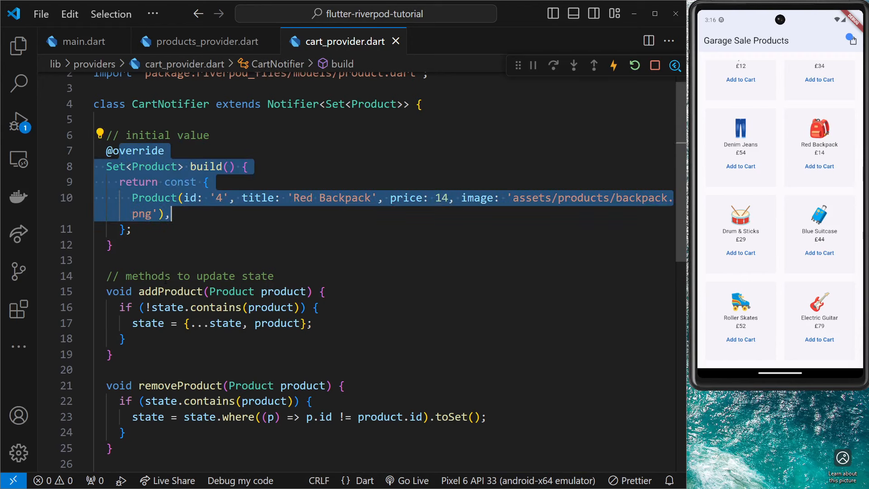
click(312, 323)
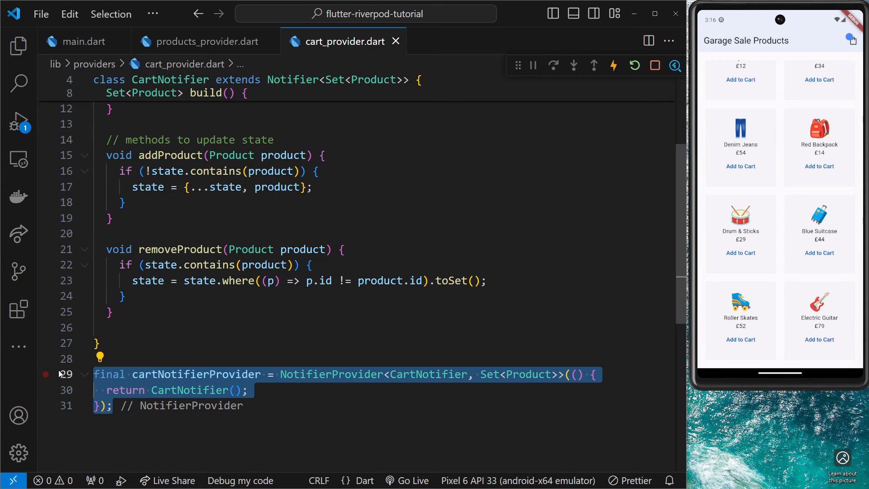
key(Delete)
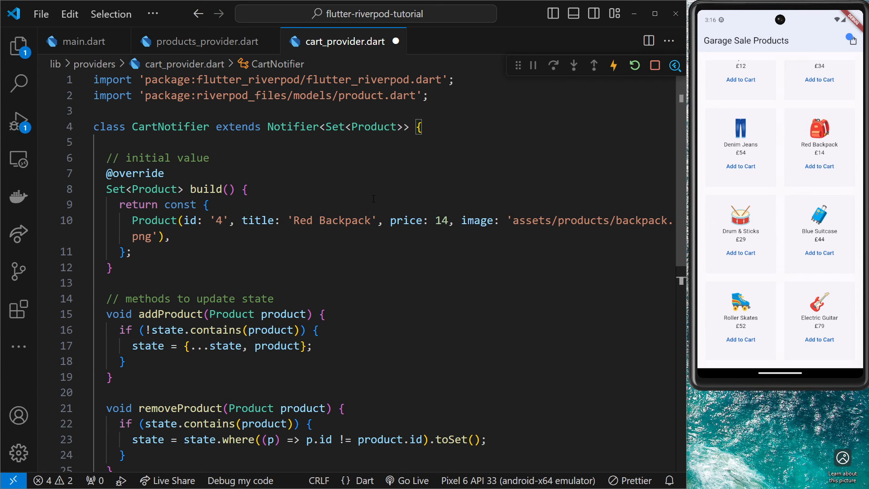
Replace the flutter_riverpod import with the riverpod_annotation import copied from products_provider.dart
click(203, 41)
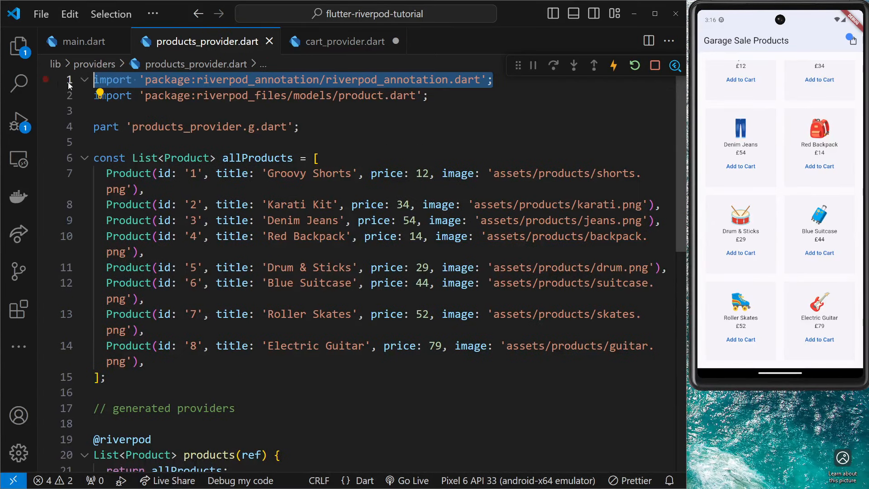
click(344, 41)
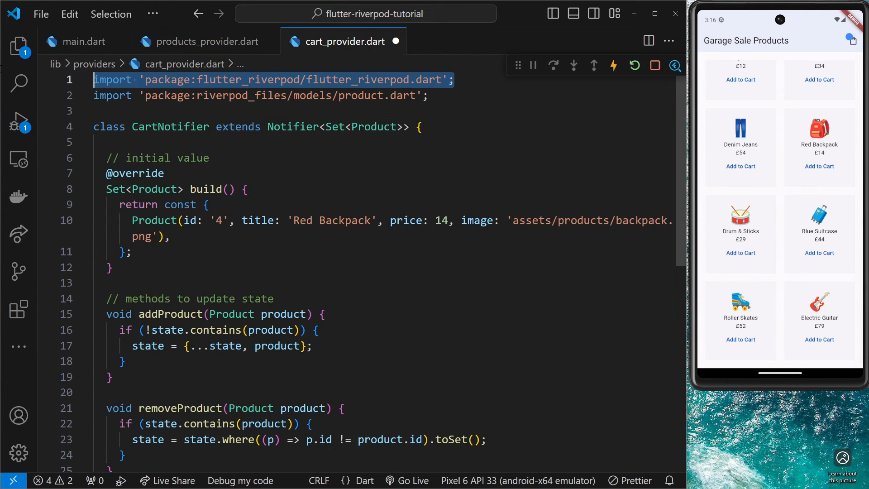
click(455, 80)
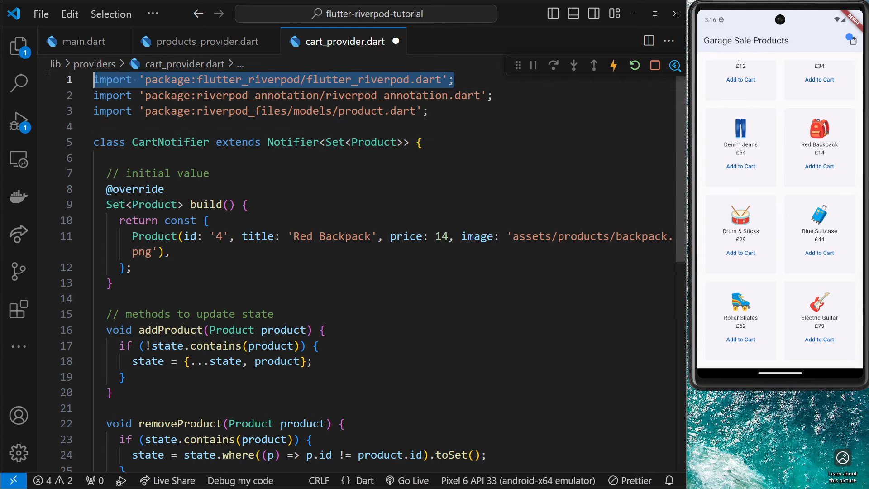
key(Delete)
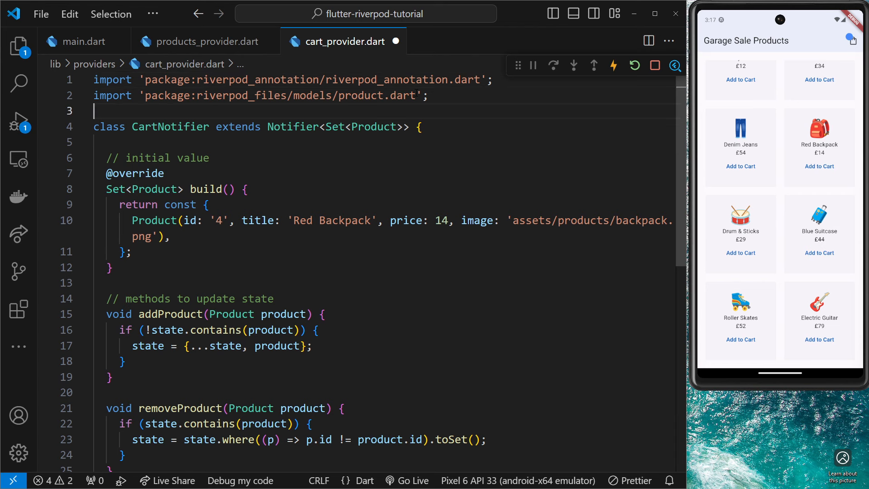
mouse_move(282, 95)
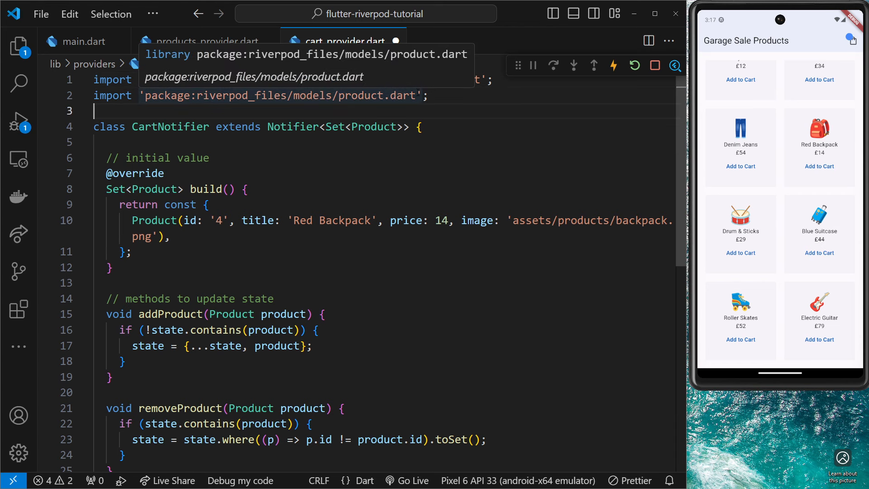
click(206, 41)
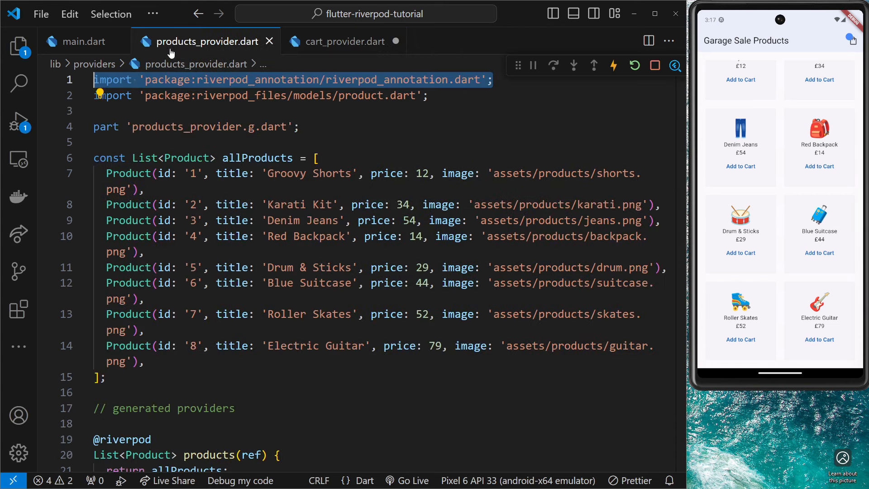
scroll(down, 3)
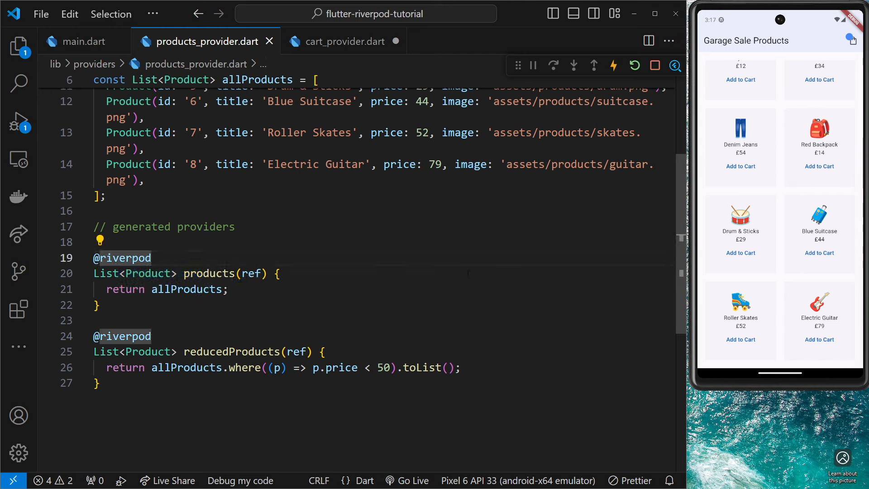
double_click(122, 257)
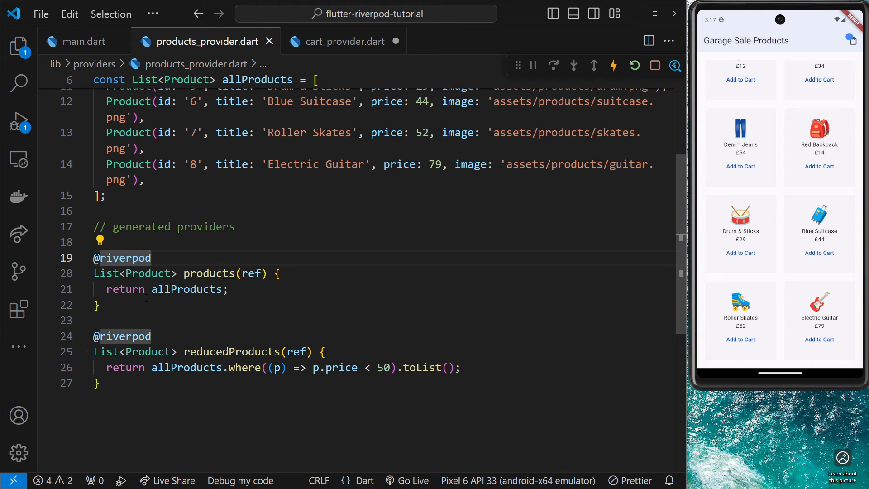
click(344, 42)
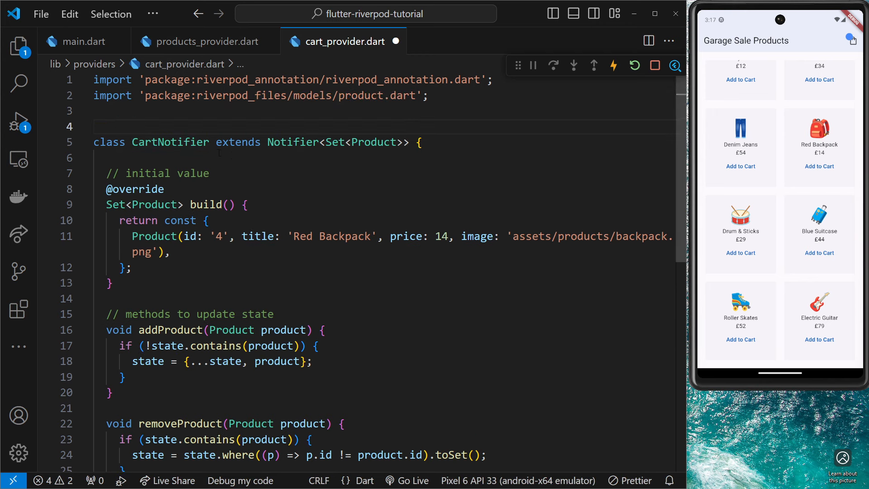
text(@riverpod)
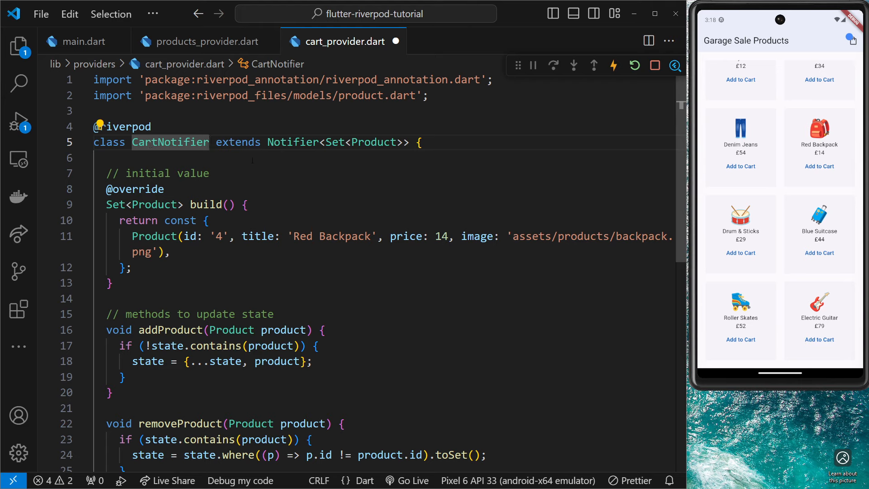
double_click(169, 142)
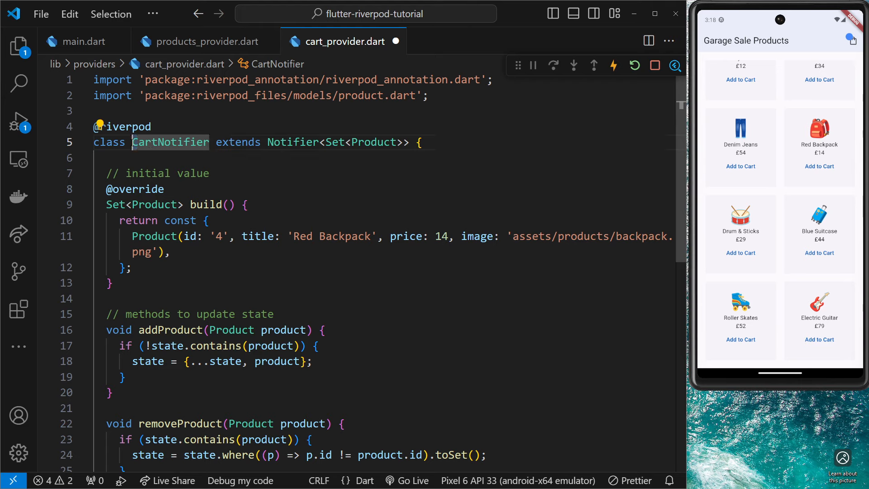
click(209, 142)
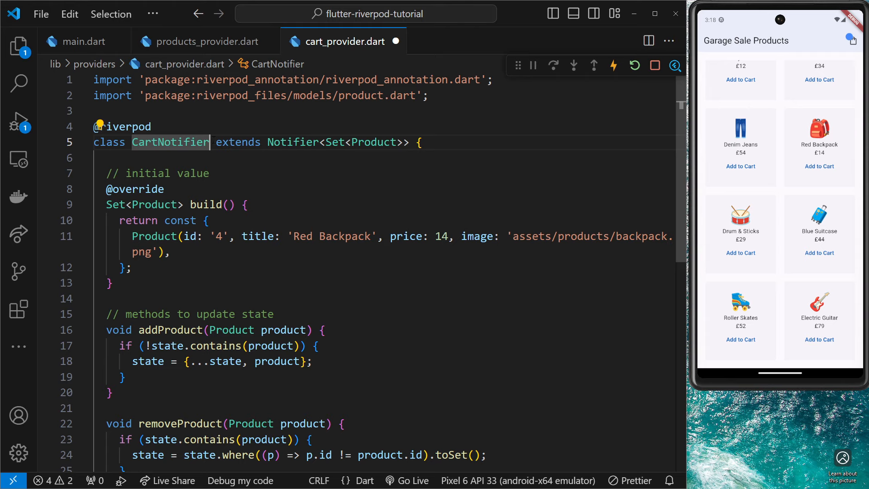
Make CartNotifier extend _$CartNotifier instead of Notifier<Set<Product>>
double_click(376, 142)
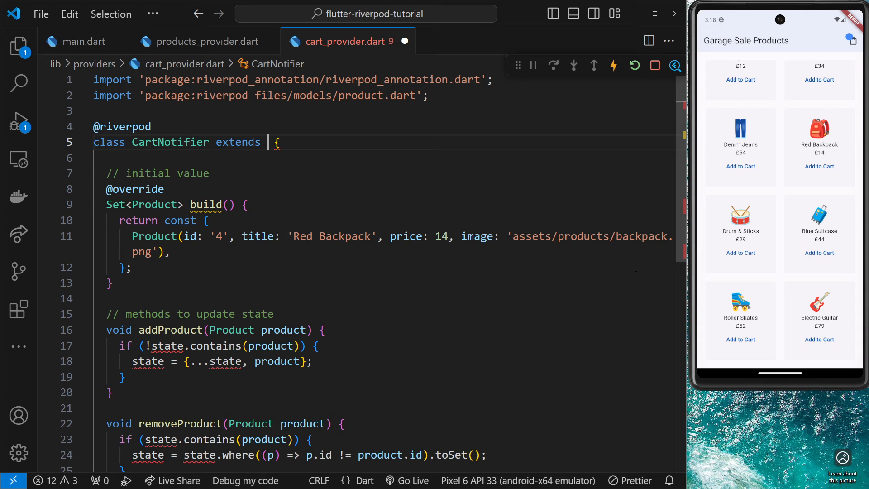
text(_$)
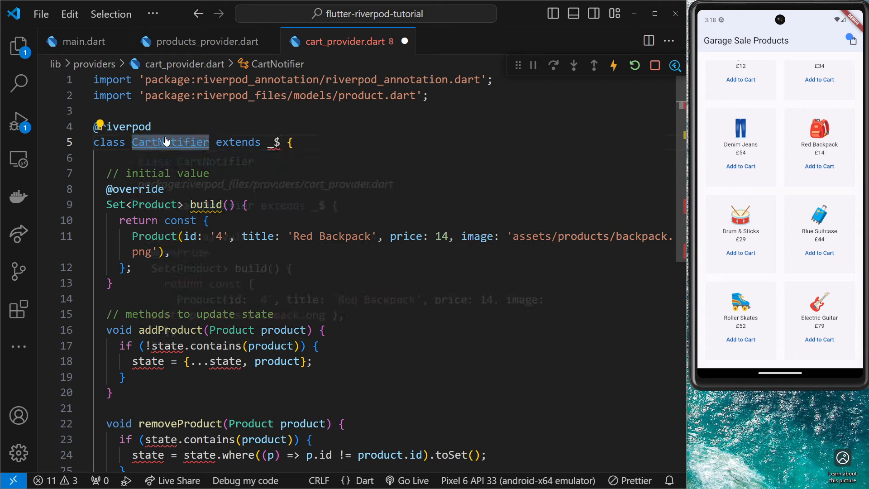
text(CartNotifier)
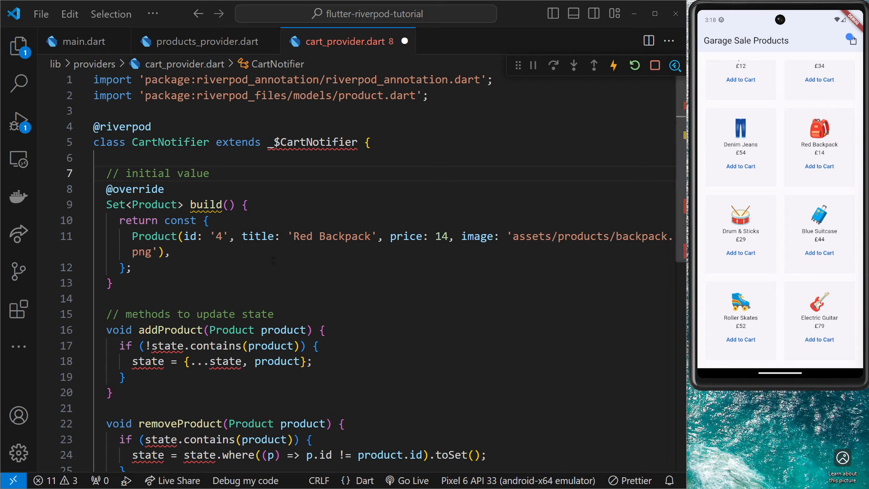
click(467, 298)
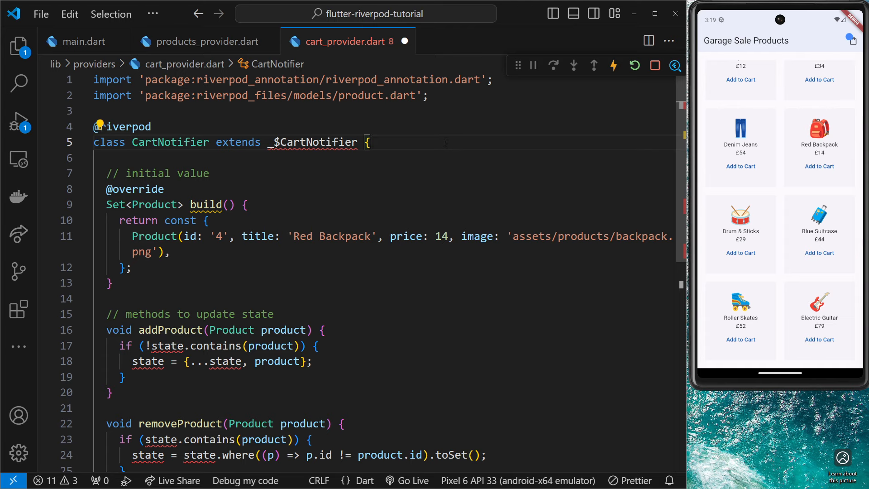
Declare part 'cart_provider.g.dart' in cart_provider.dart with build_runner watch running
double_click(312, 142)
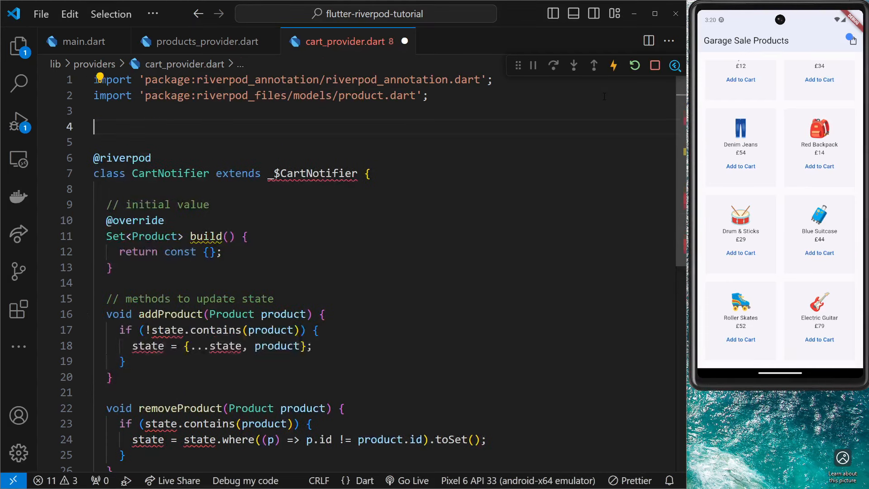
text(part 'cart_provider.g.dart';)
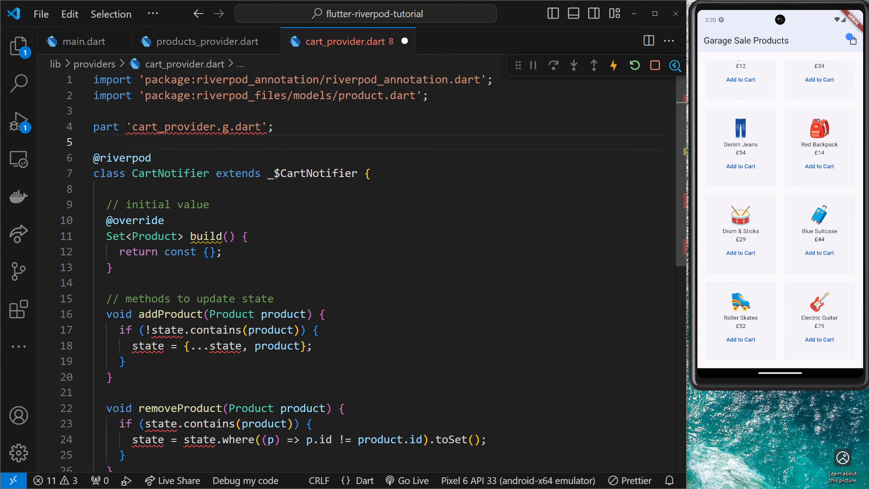
double_click(196, 127)
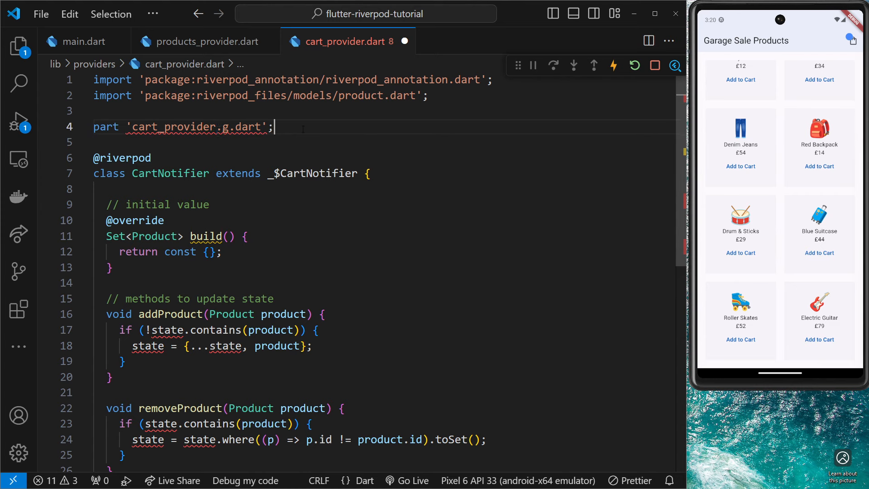
double_click(199, 126)
text(dart run build_runner watch)
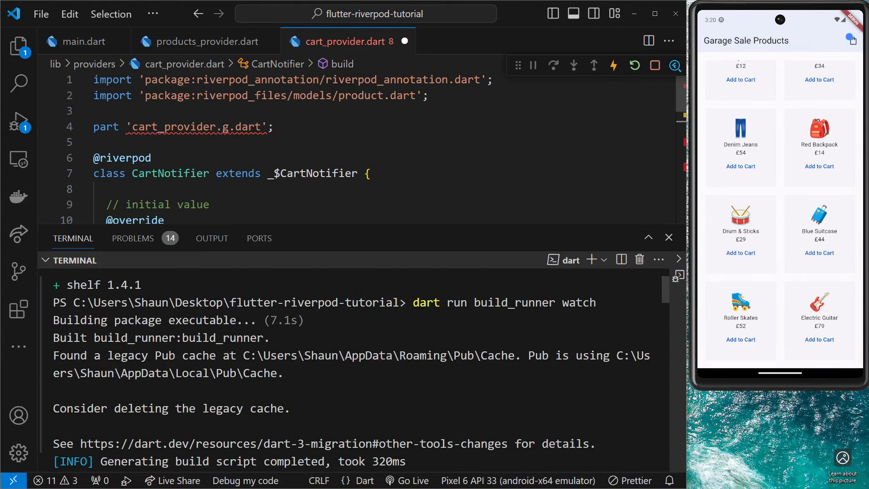
Close the build_runner terminal panel, leaving cart_provider.dart saved without errors
double_click(504, 302)
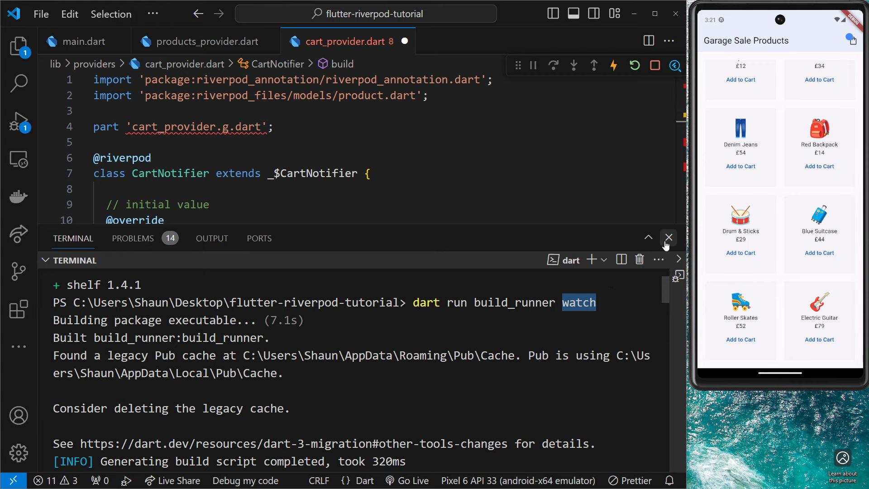
click(667, 237)
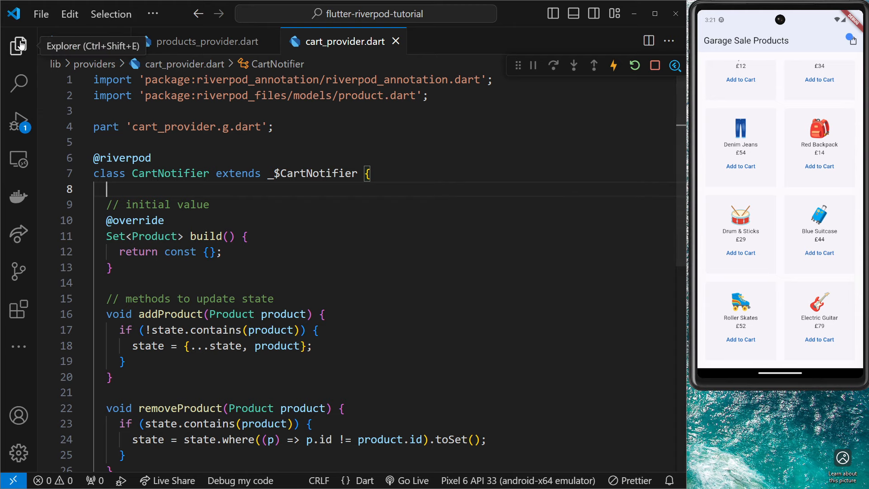
Review the generated cart_provider.g.dart with cartNotifierProvider and the _$CartNotifier typedef
click(19, 46)
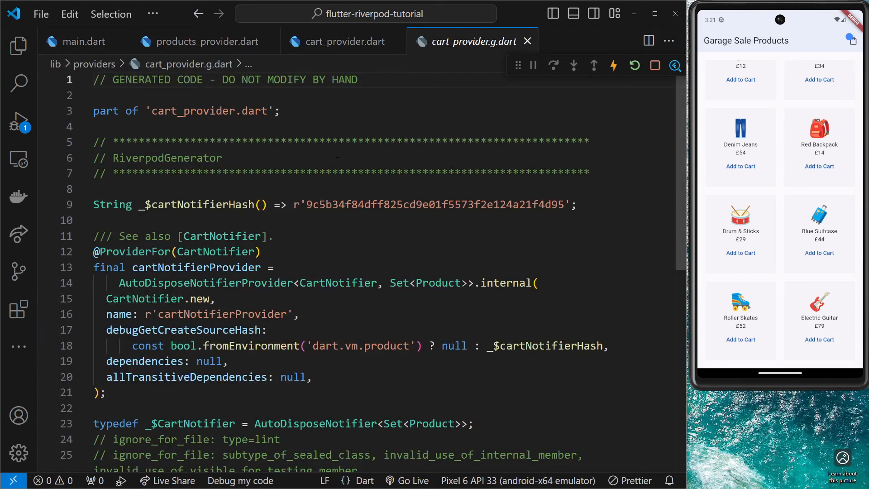
scroll(down, 3)
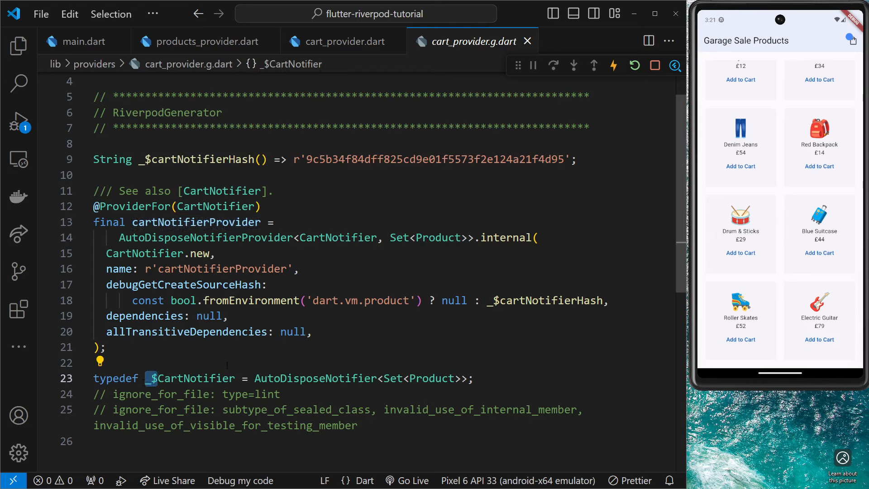
mouse_move(317, 378)
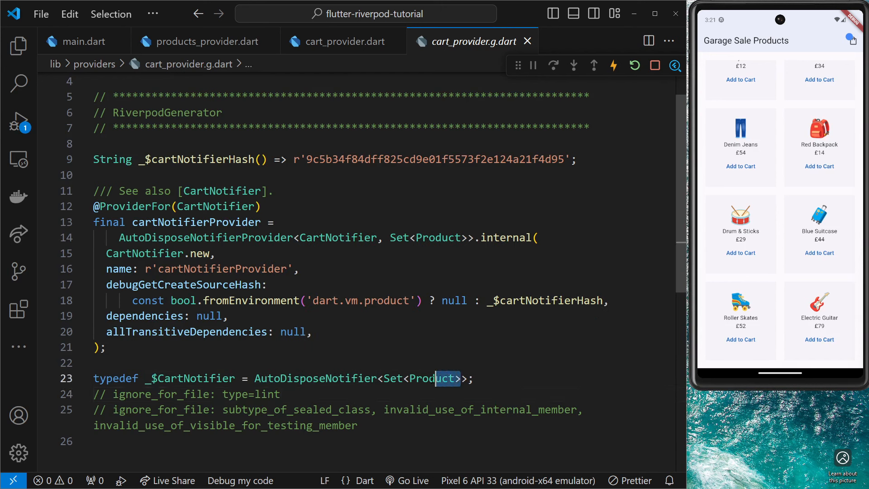
double_click(329, 378)
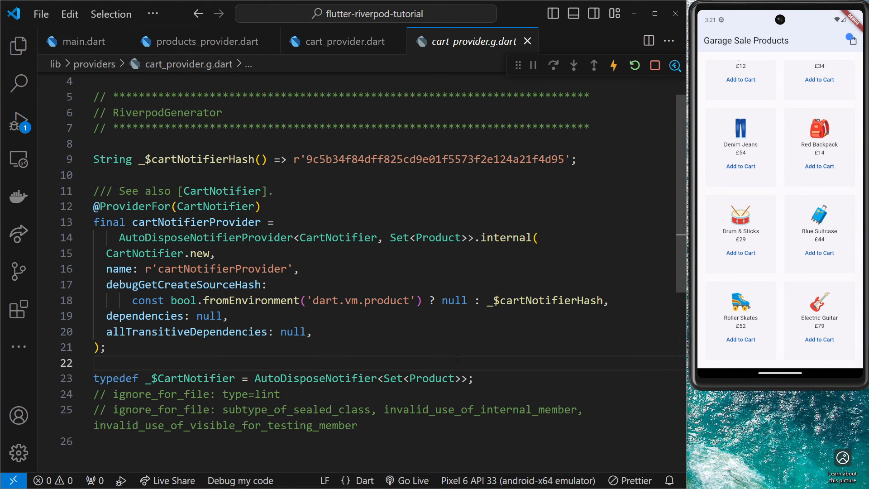
click(344, 41)
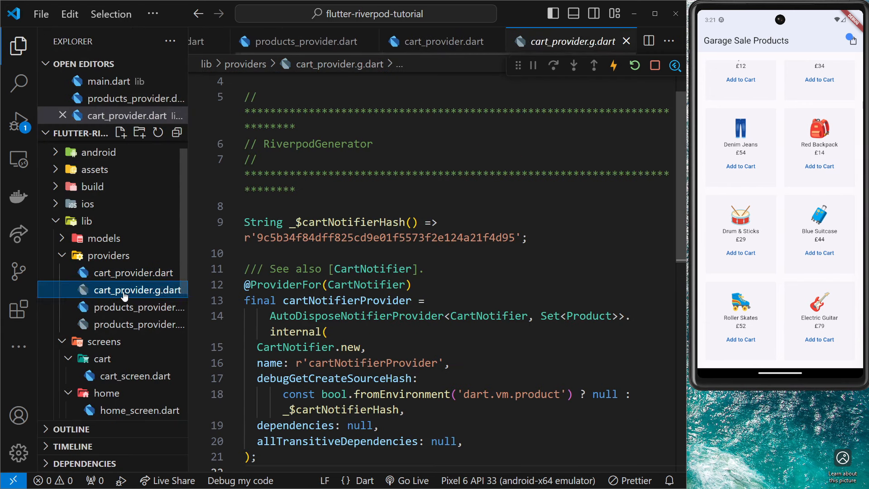
Inspect ref.watch(cartNotifierProvider) in cart_screen.dart and hide the Explorer sidebar
double_click(344, 300)
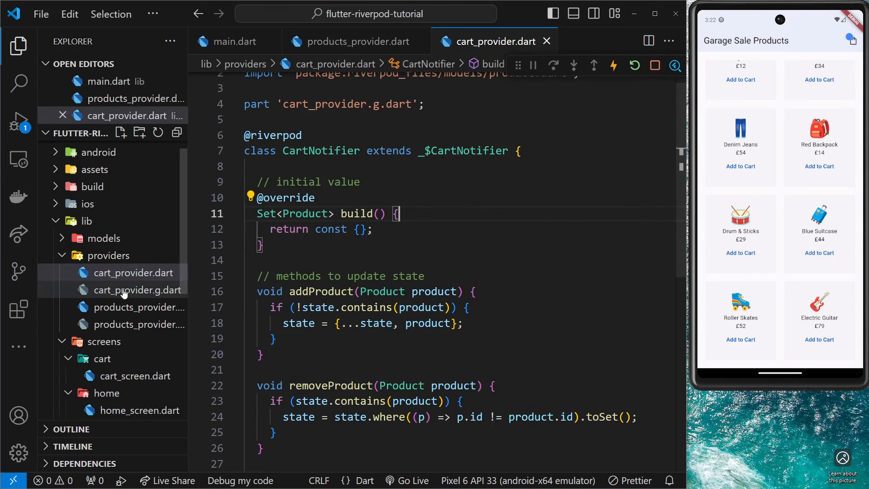
click(137, 374)
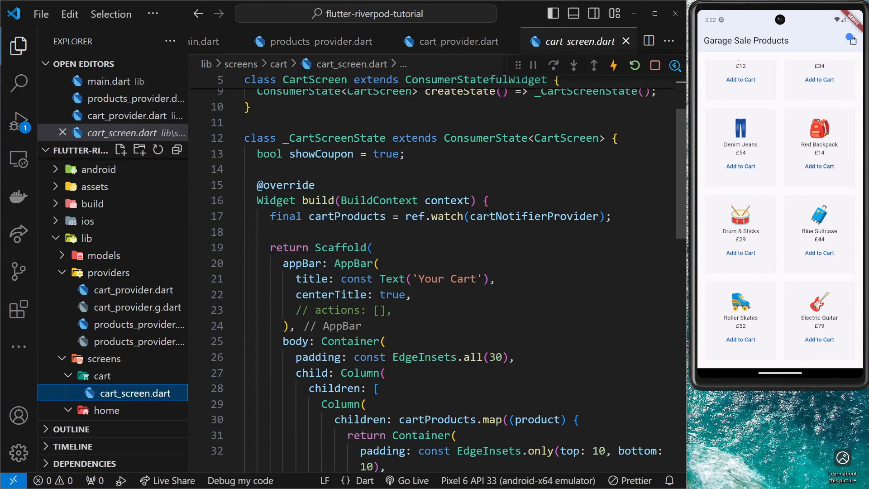
double_click(535, 216)
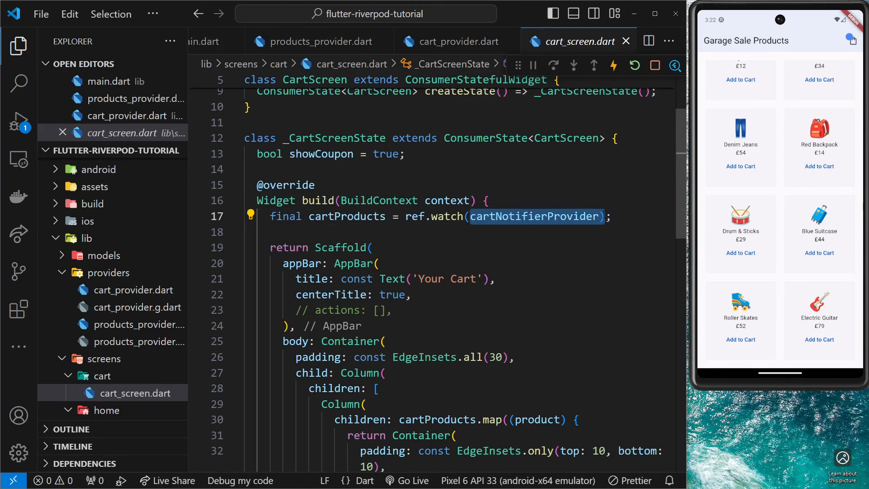
mouse_move(18, 45)
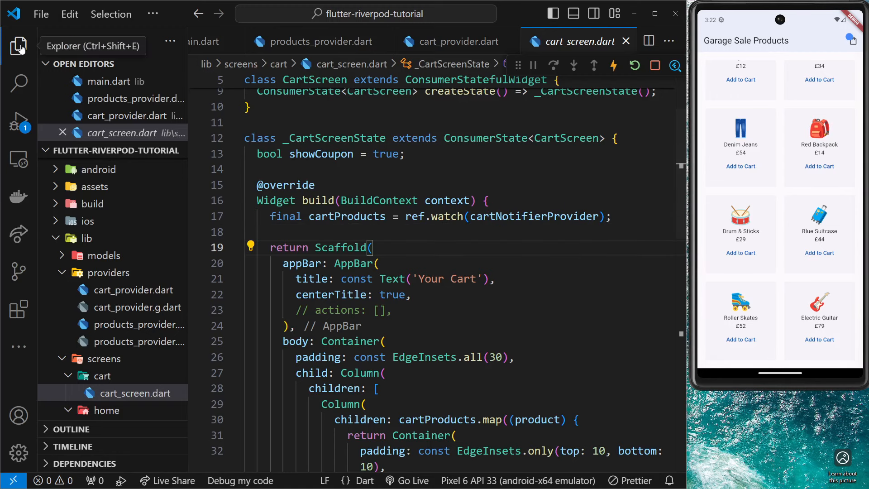
click(18, 47)
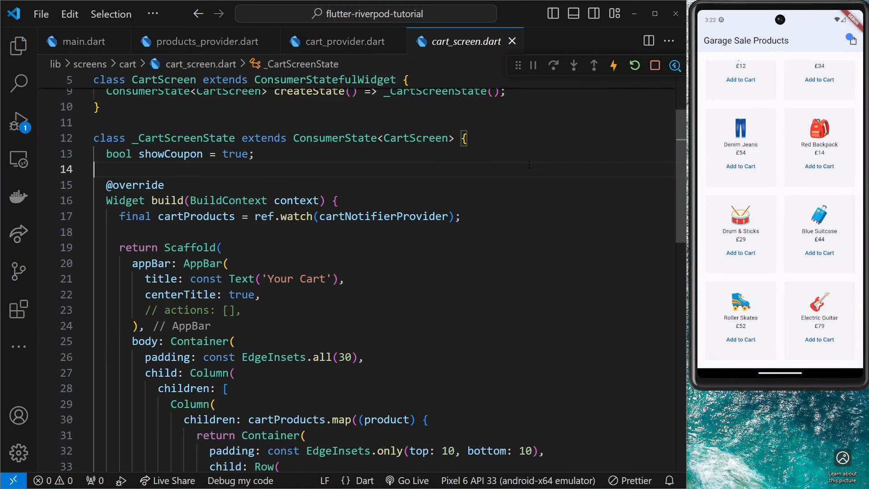
click(612, 65)
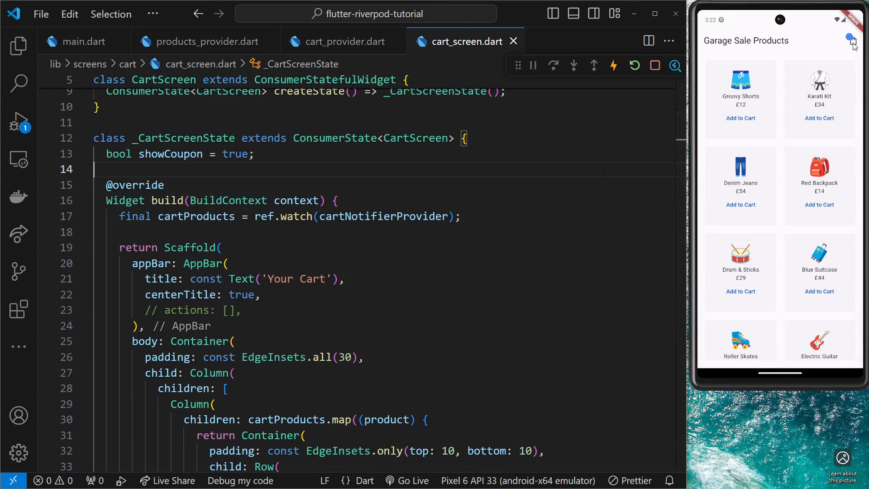
Add the Blue Suitcase to the cart in the emulator and confirm it on the Your Cart screen
click(852, 41)
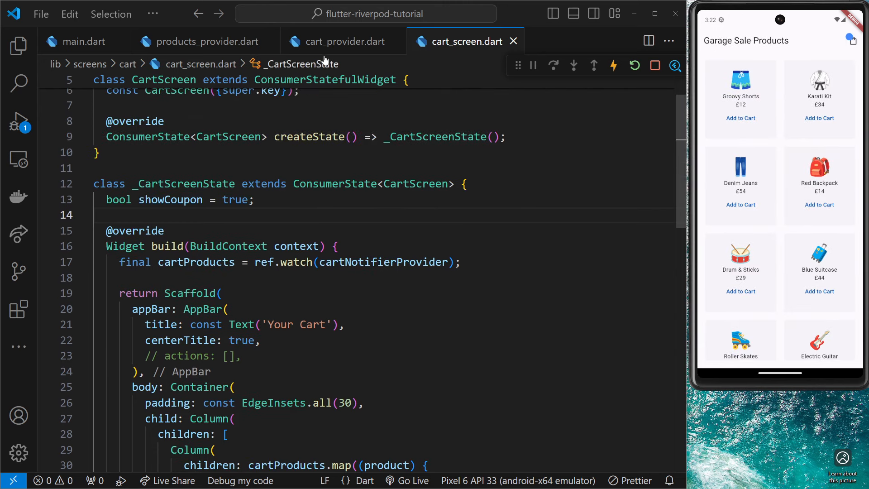
click(341, 41)
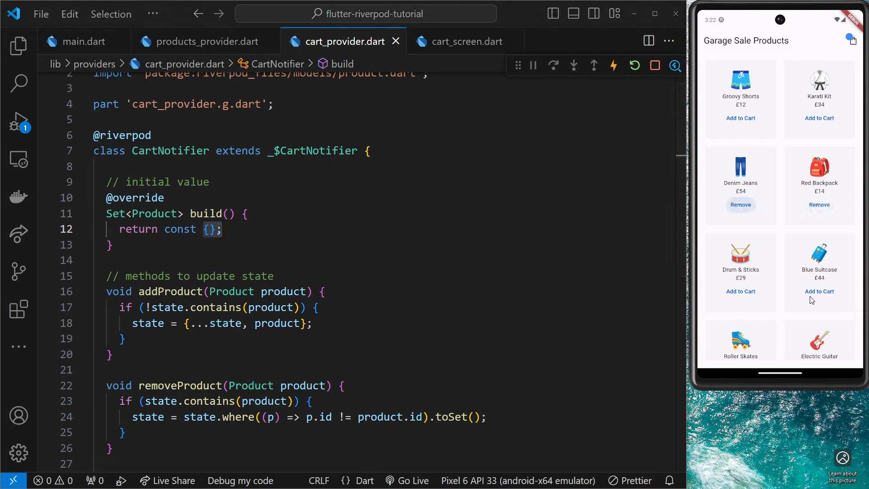
click(819, 291)
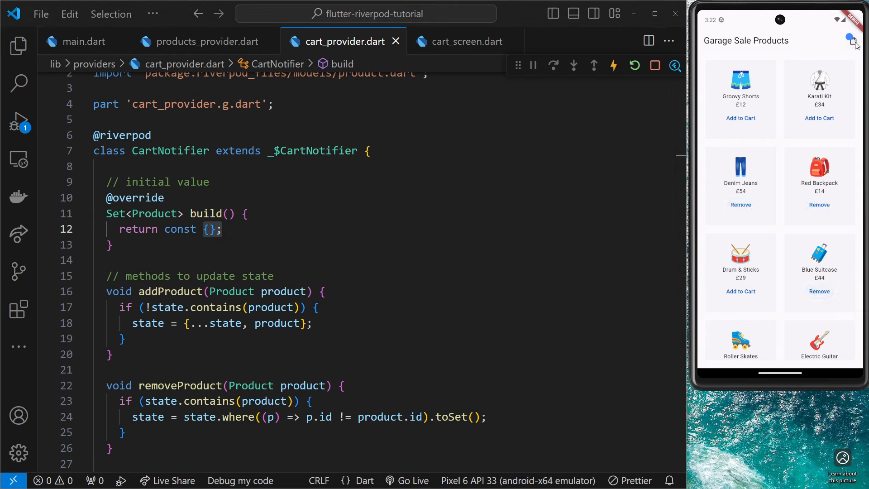
click(852, 39)
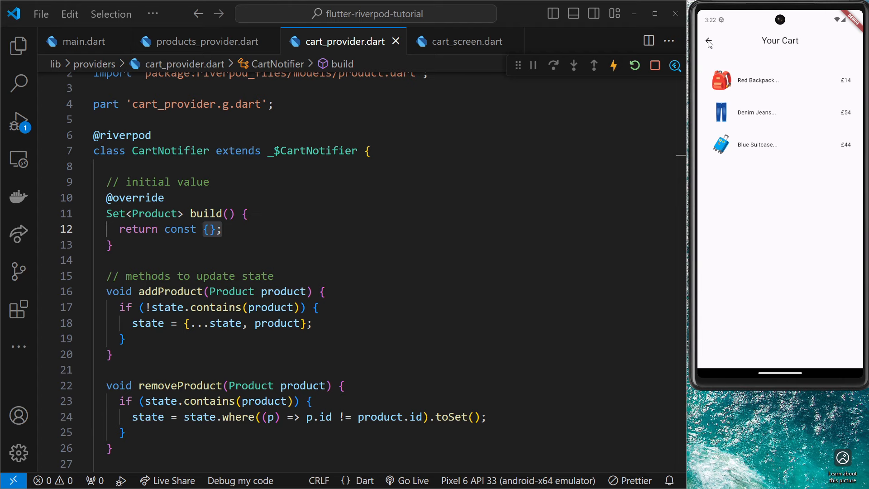
click(708, 43)
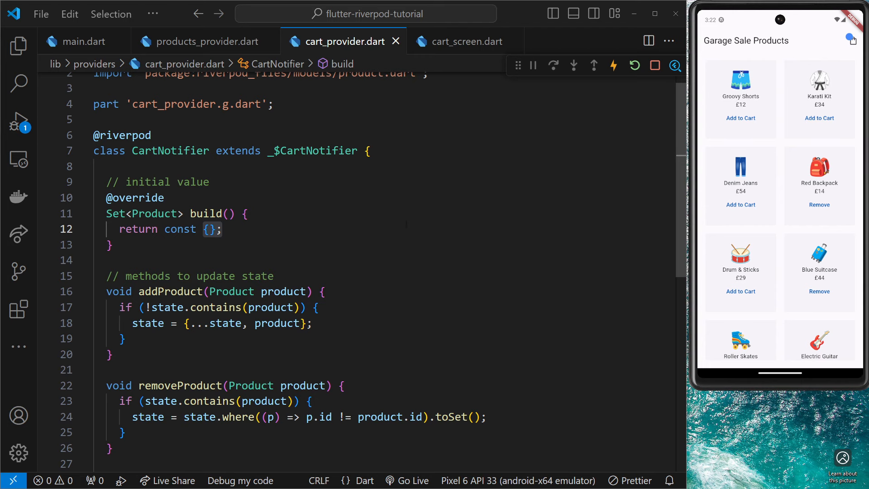
scroll(down, 3)
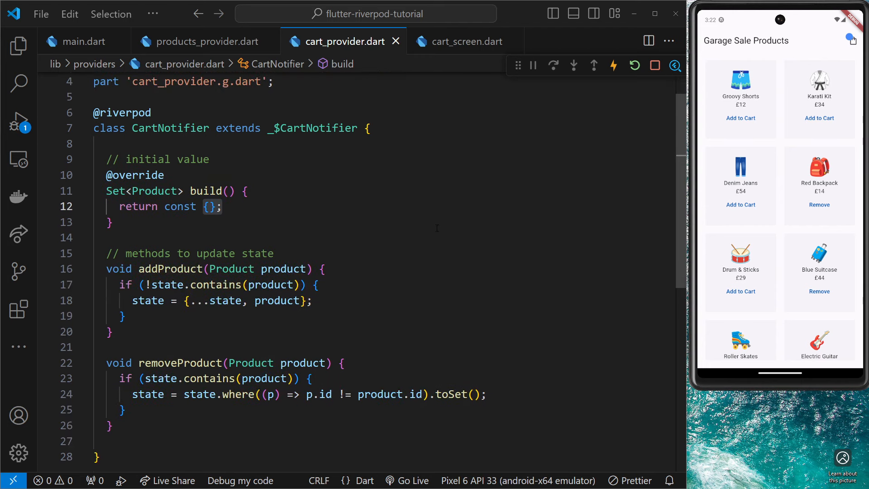